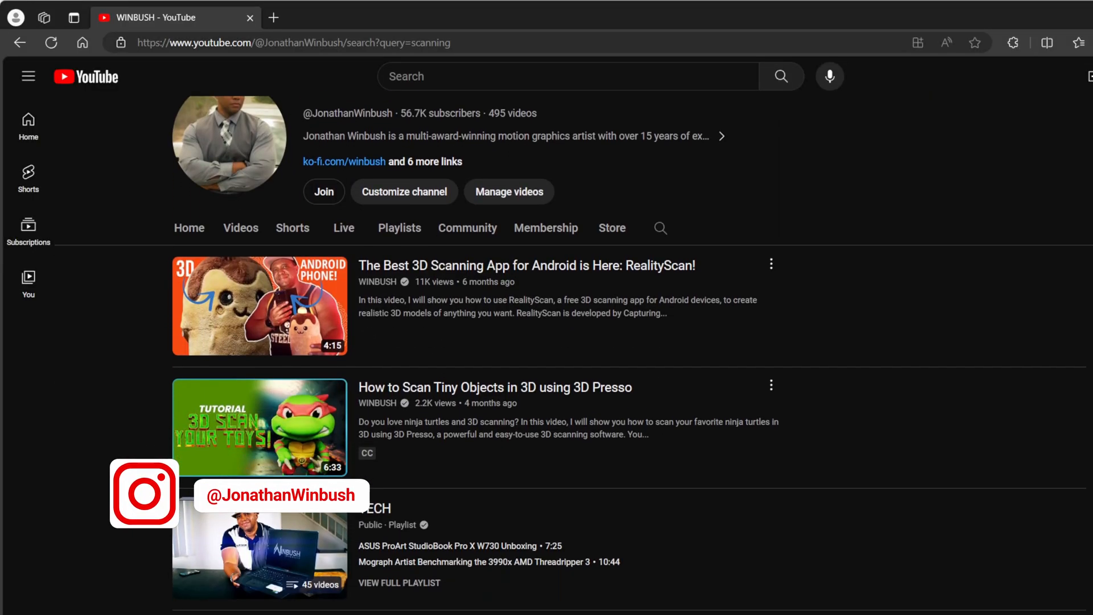
# Close the Redshift RenderView preview window.
pyautogui.scroll(-3)
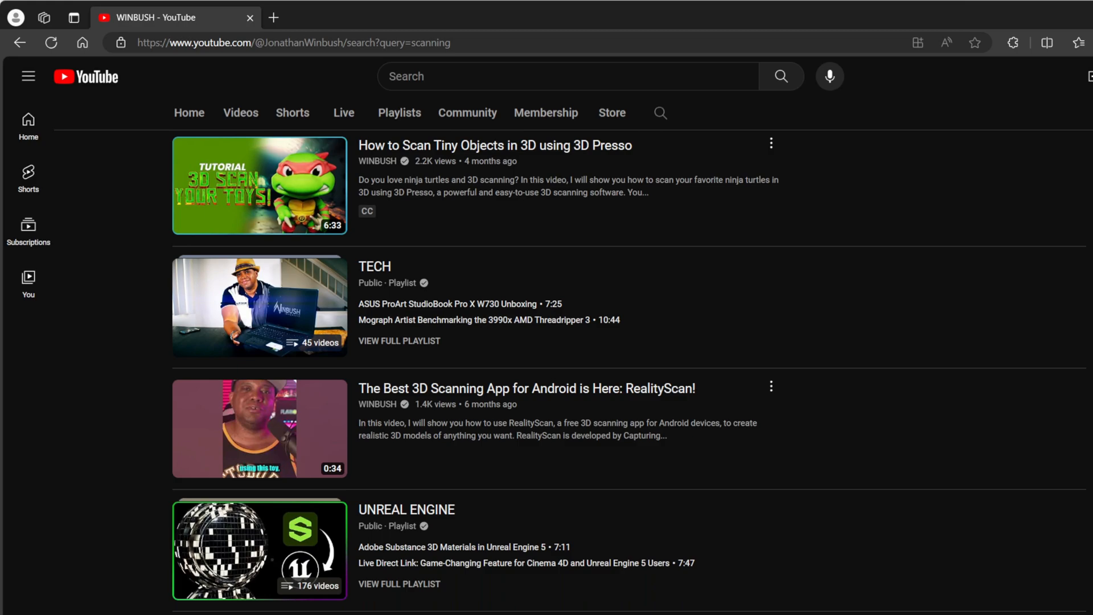
pyautogui.scroll(-3)
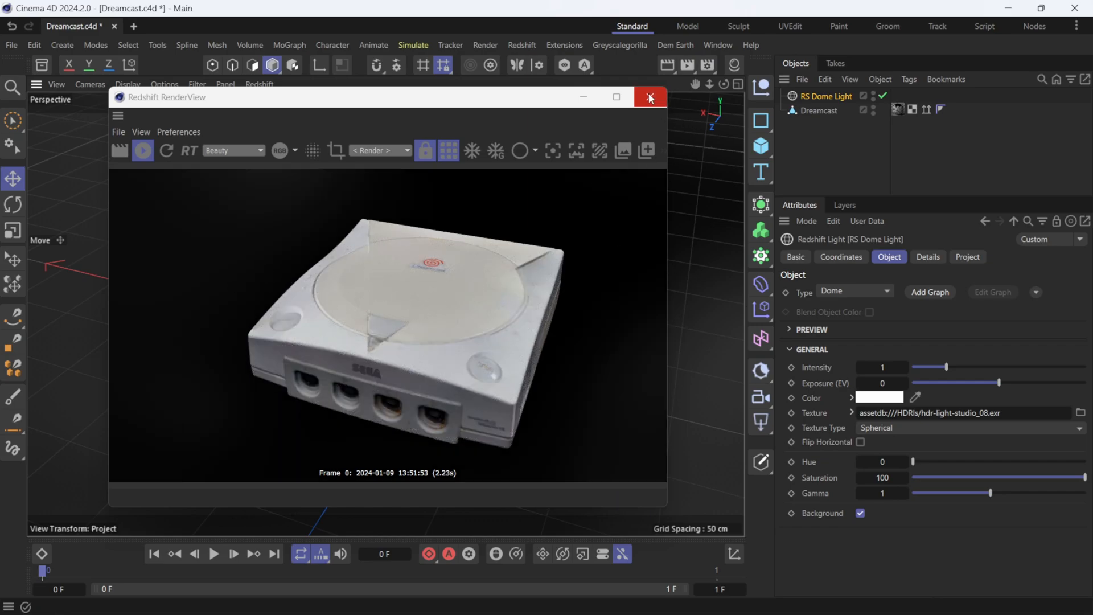
pyautogui.click(649, 96)
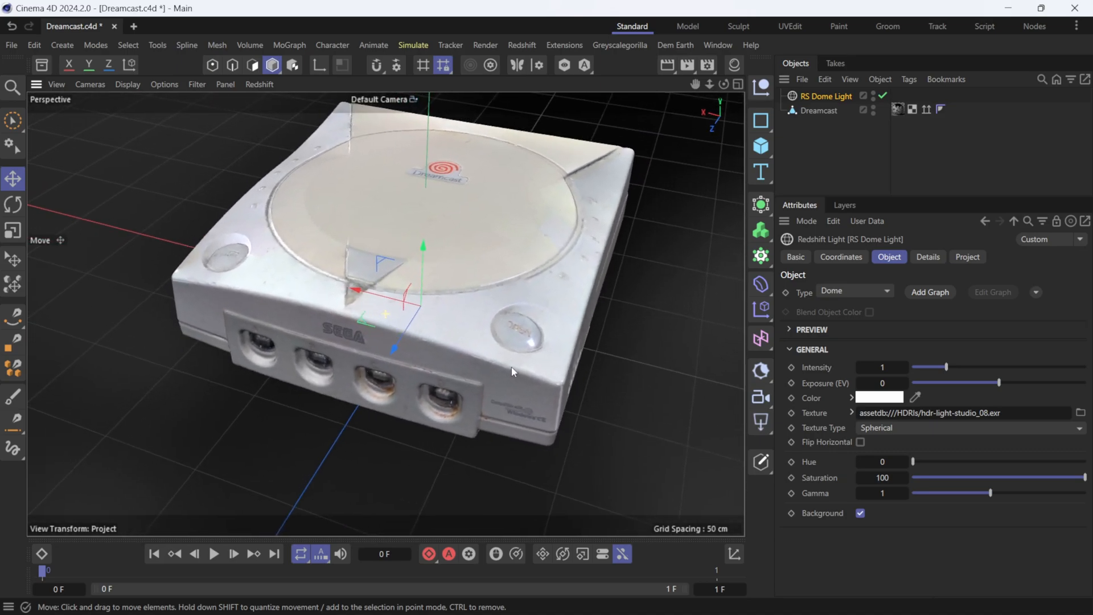
# Select the Dreamcast object and display it with Gouraud Shading (Lines) to reveal the dense mesh.
pyautogui.click(820, 111)
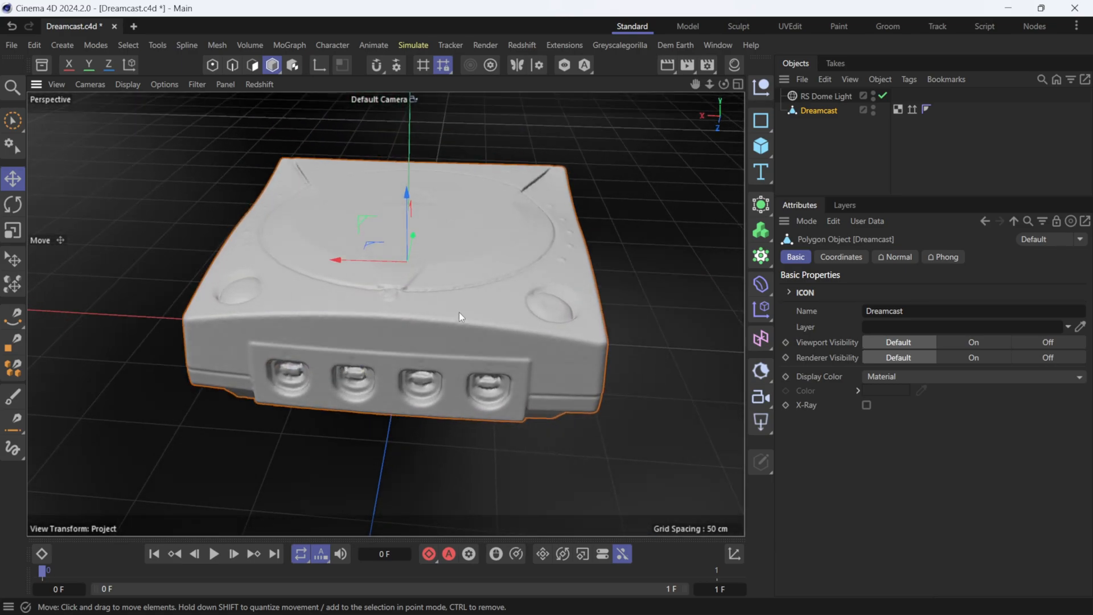
pyautogui.click(128, 84)
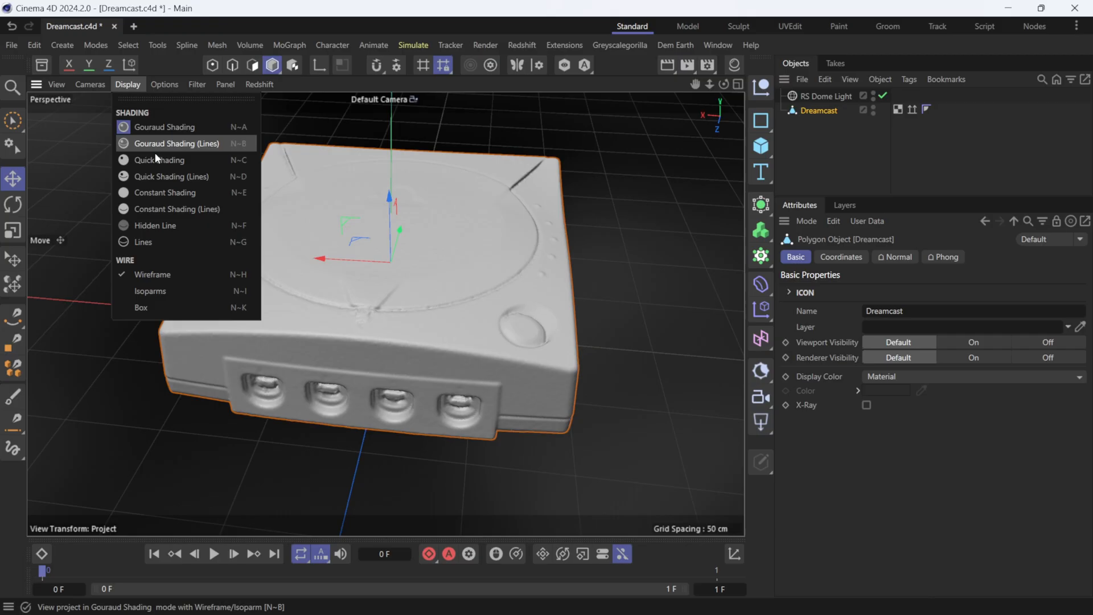
pyautogui.click(168, 142)
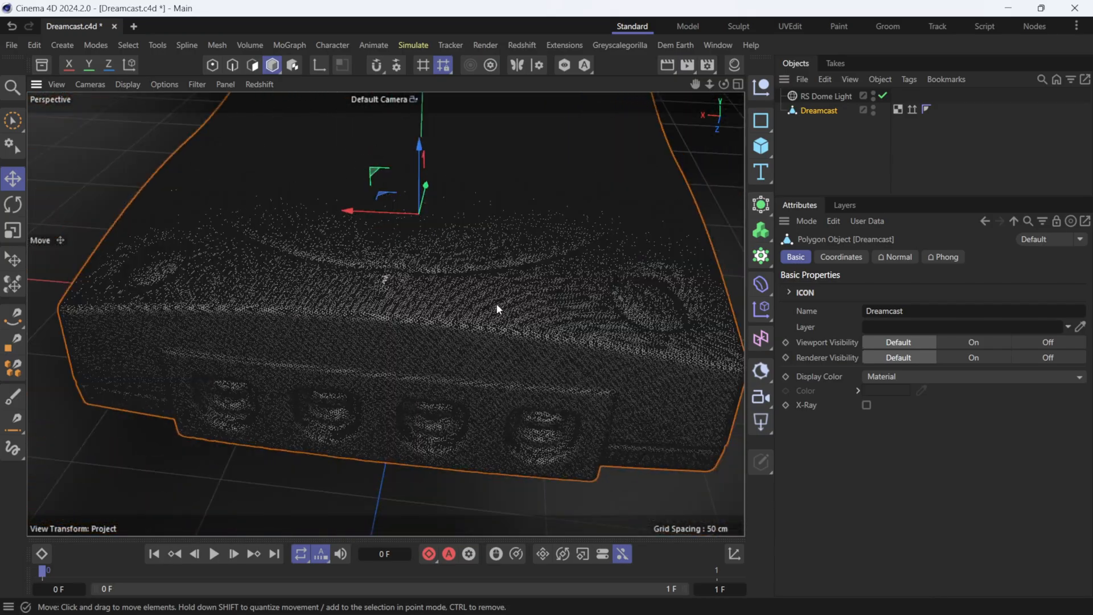
pyautogui.moveTo(499, 310); pyautogui.dragTo(506, 326)
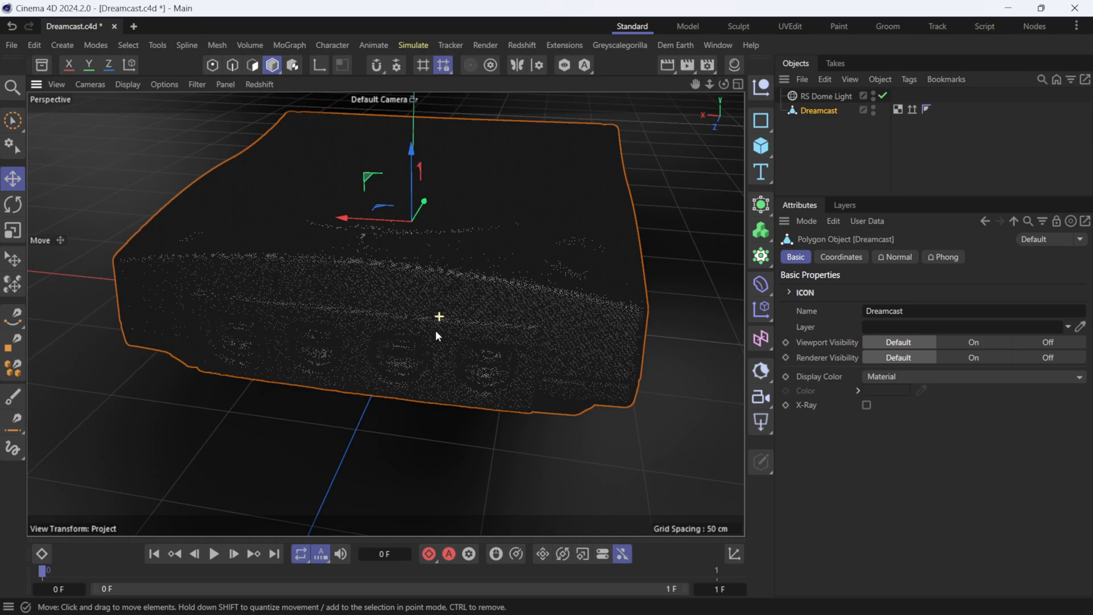
pyautogui.click(827, 96)
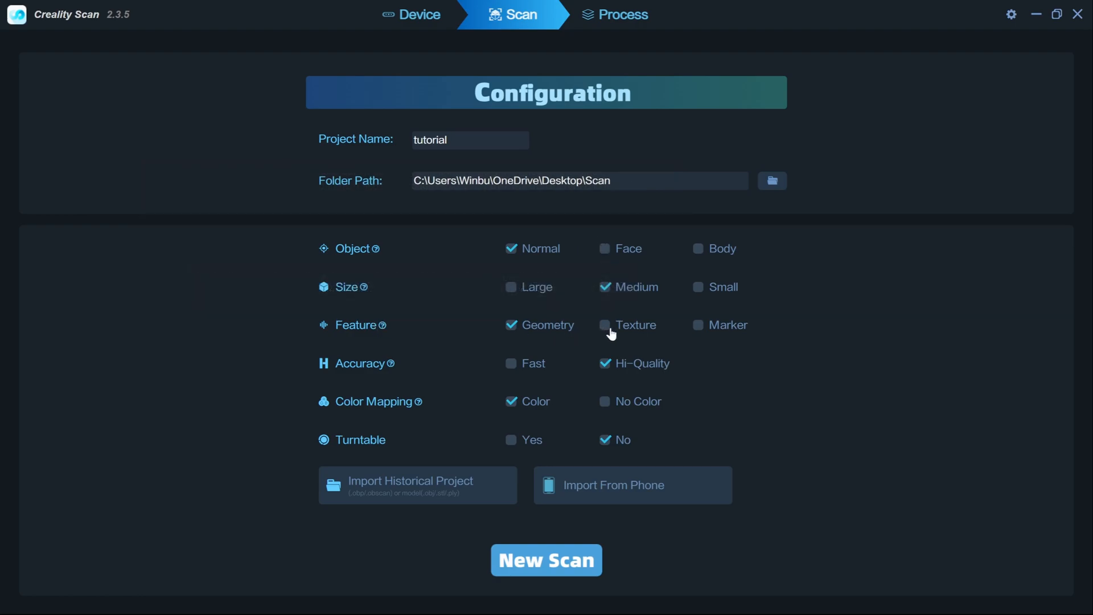
# Enable the Texture feature and turntable scanning, then start a New Scan.
pyautogui.click(606, 325)
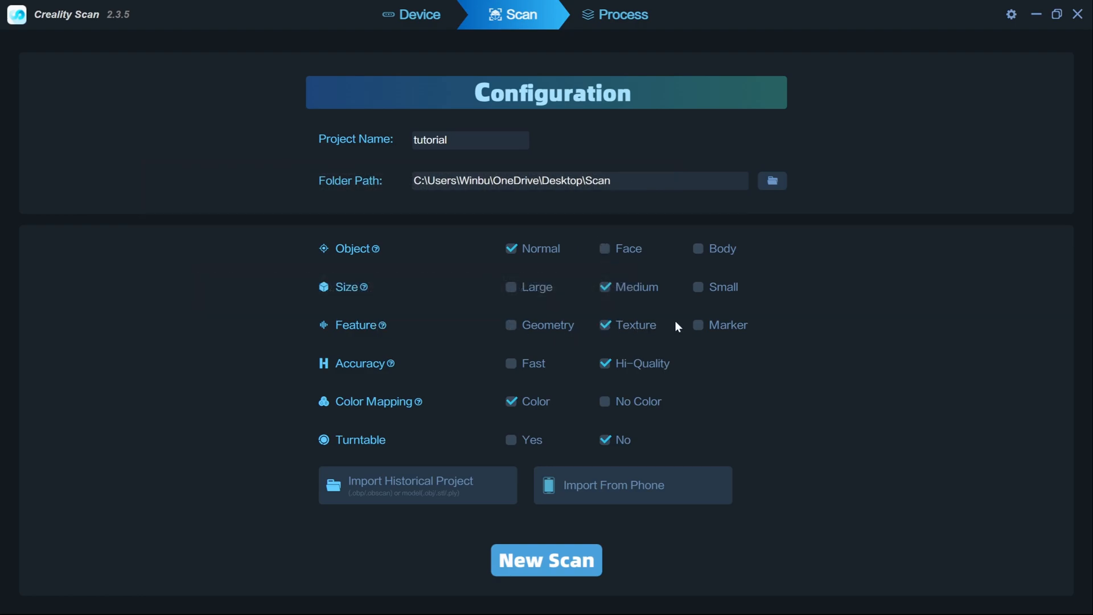
pyautogui.moveTo(733, 372)
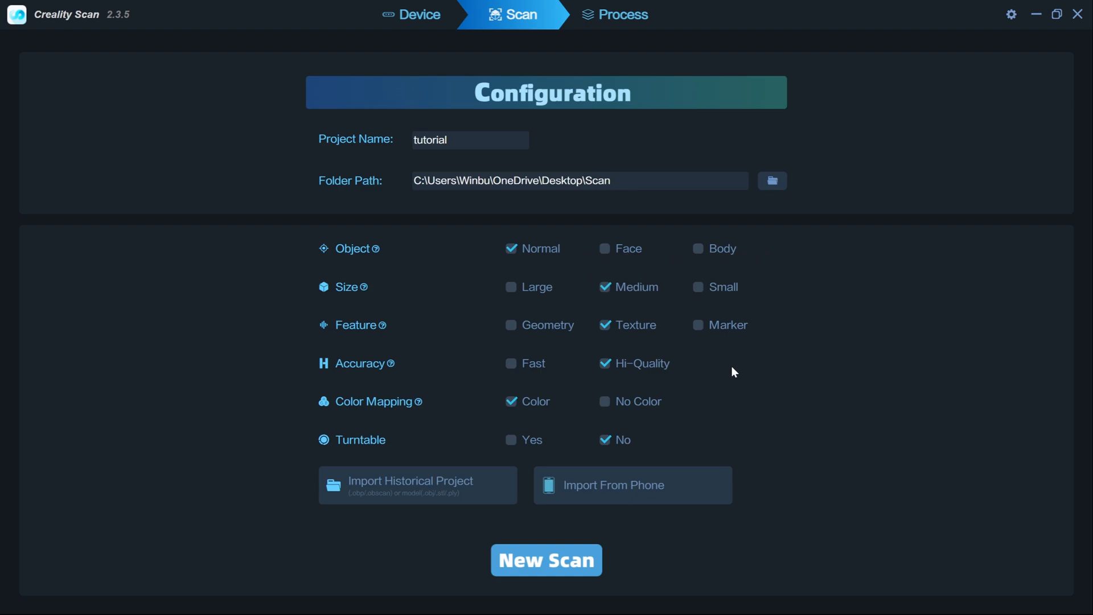
pyautogui.moveTo(559, 419)
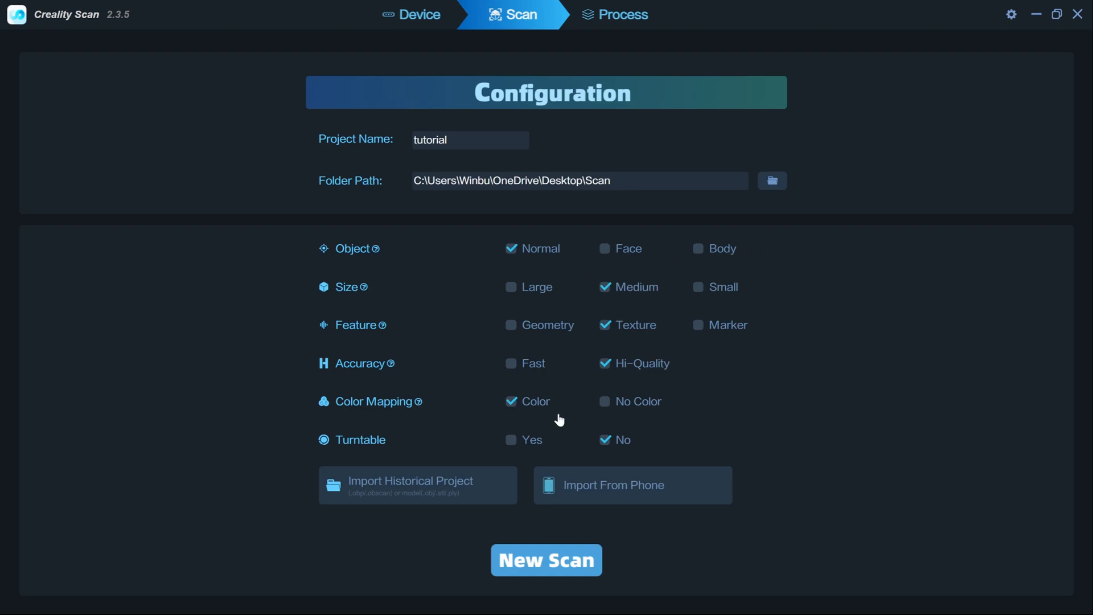
pyautogui.click(510, 440)
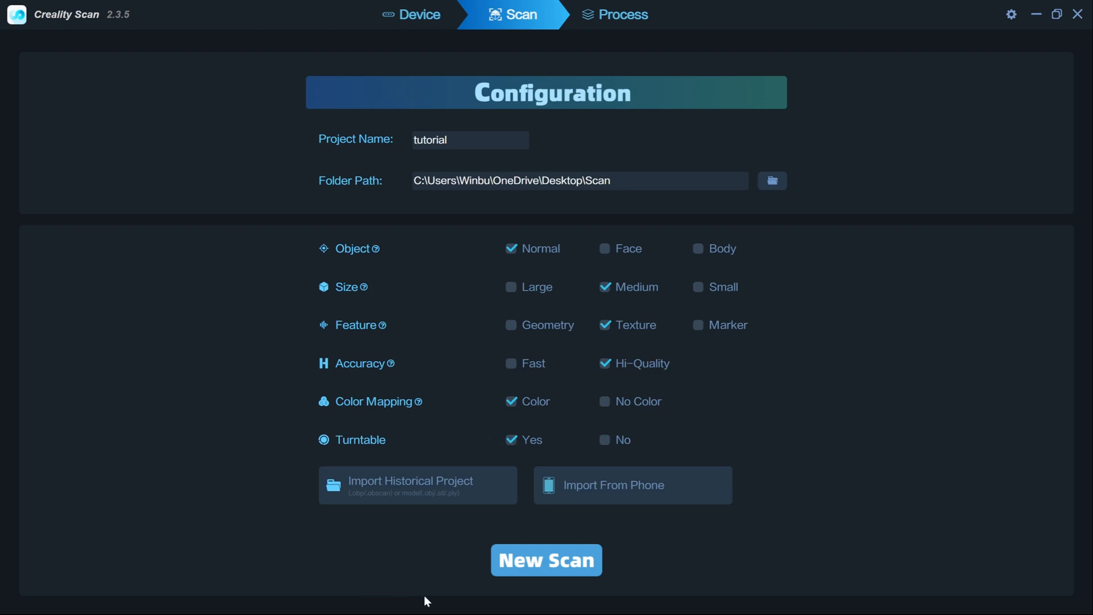
pyautogui.click(546, 560)
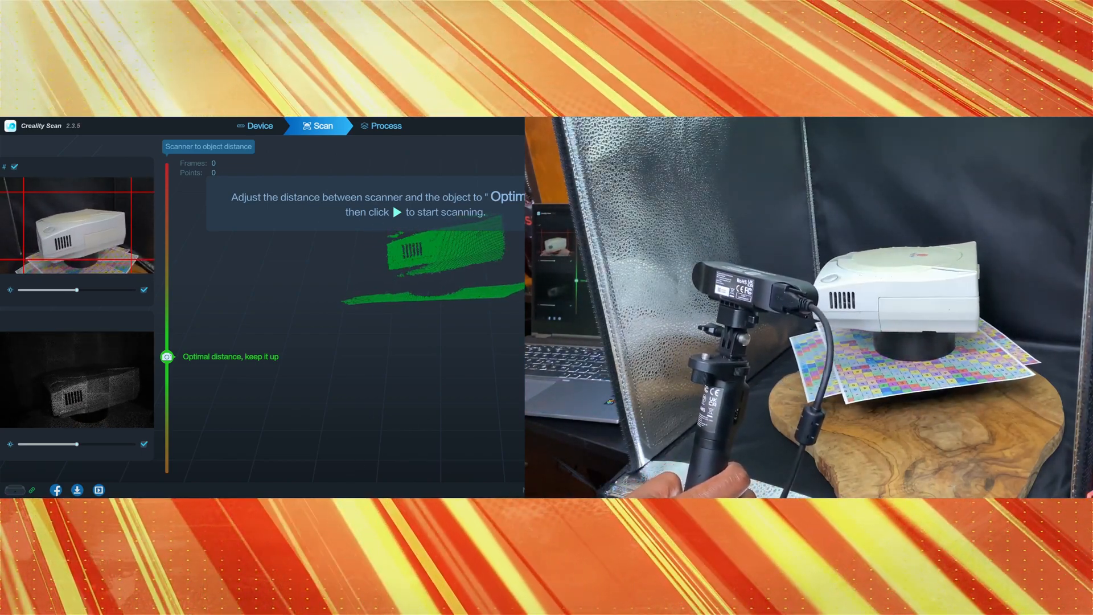
# Start scanning the Dreamcast on the turntable at optimal distance.
pyautogui.click(397, 212)
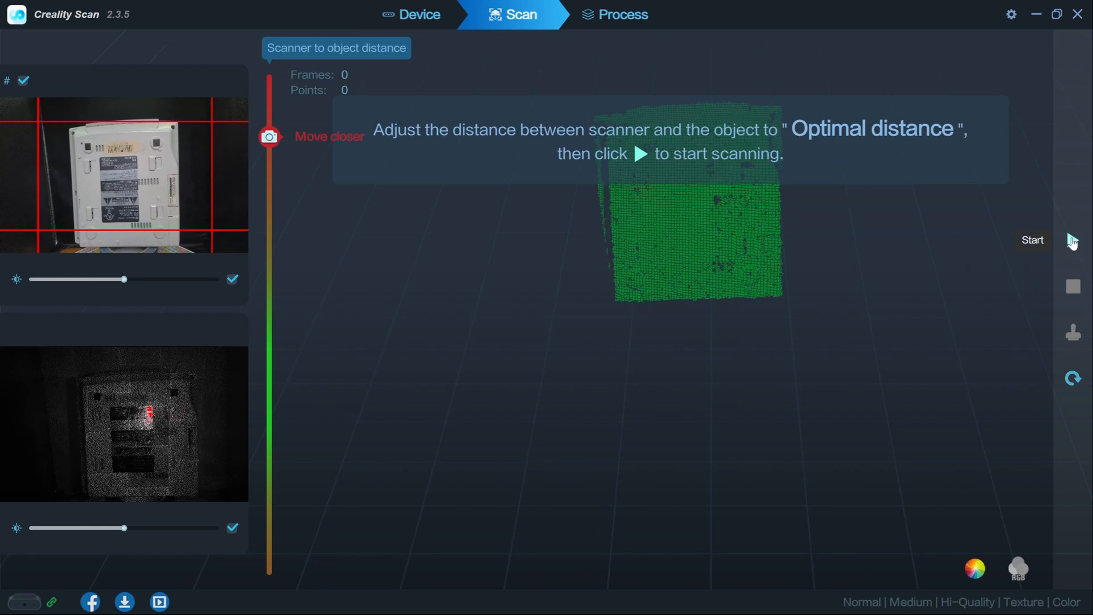
# Start scanning the flipped console's bottom as a second project.
pyautogui.click(1073, 238)
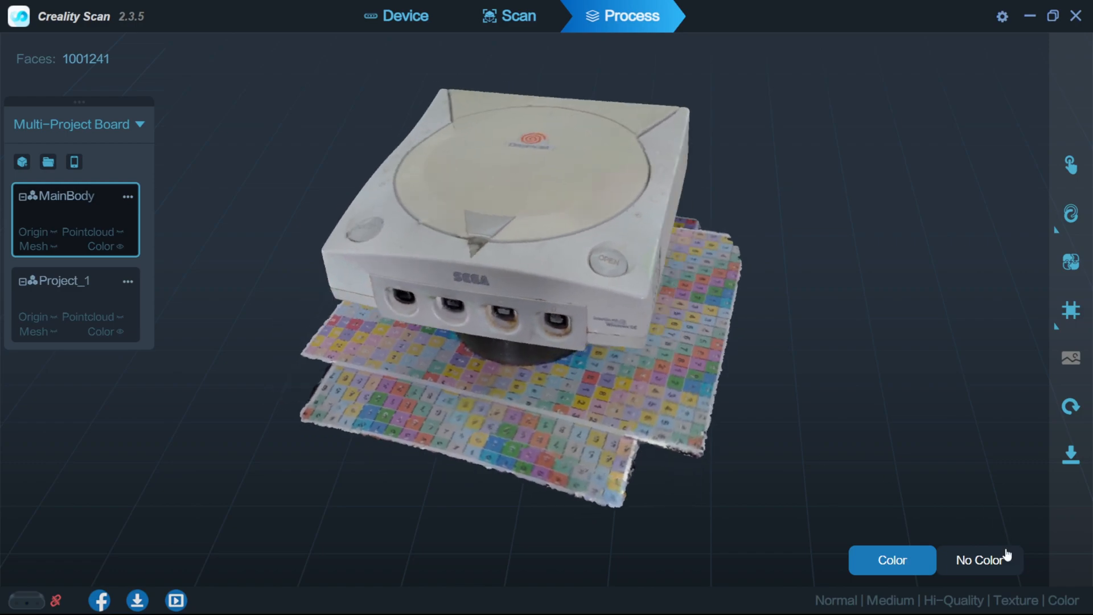
# View the MainBody mesh with No Color, orbit it, then switch back to Color.
pyautogui.click(979, 559)
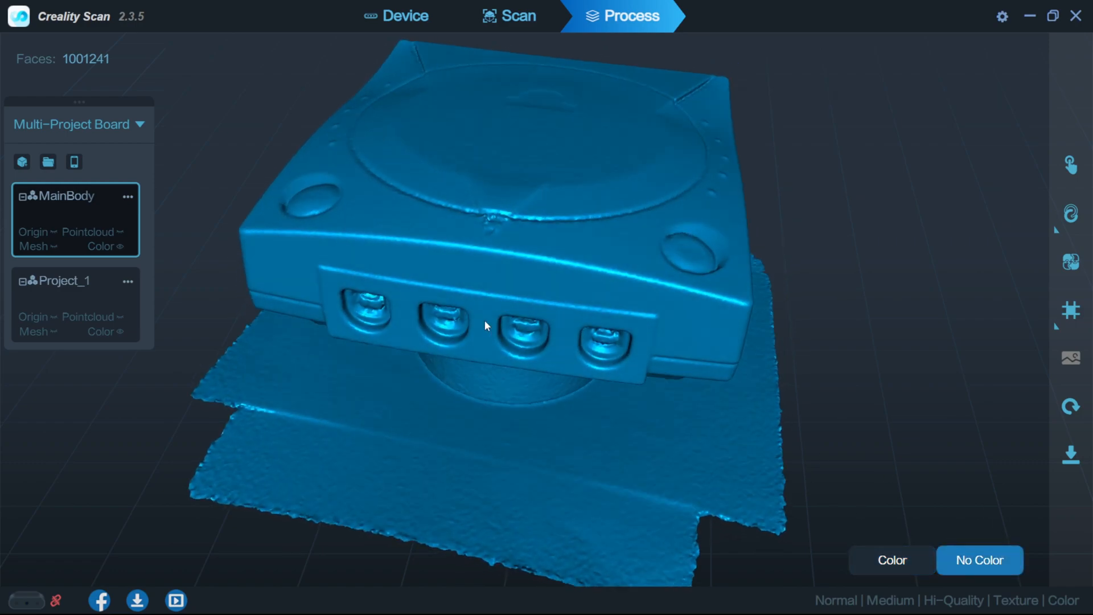
pyautogui.moveTo(486, 326); pyautogui.dragTo(385, 361)
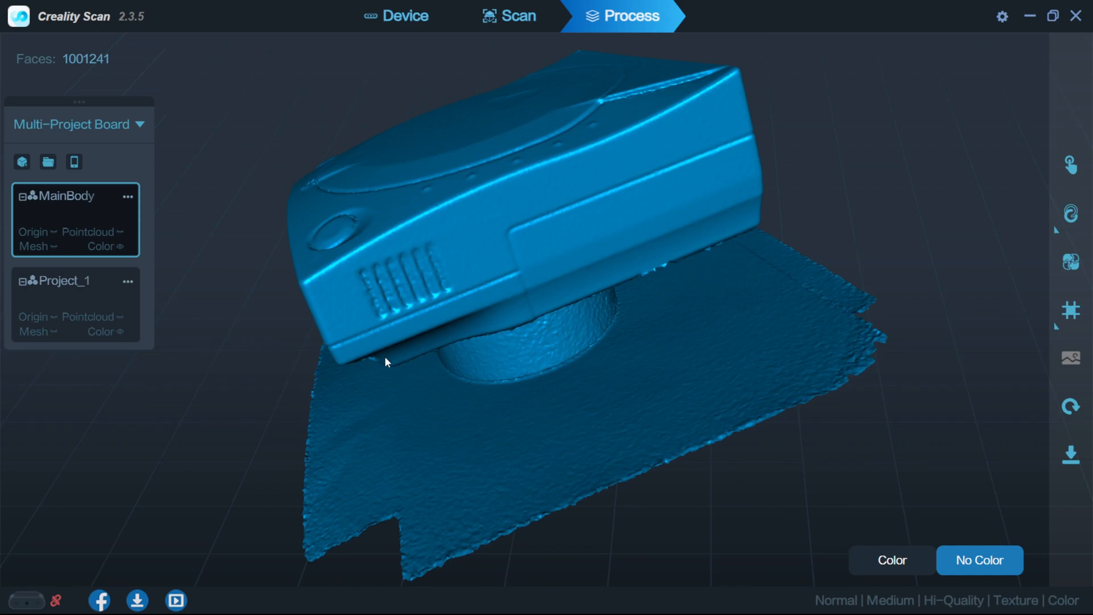
pyautogui.moveTo(385, 362); pyautogui.dragTo(912, 515)
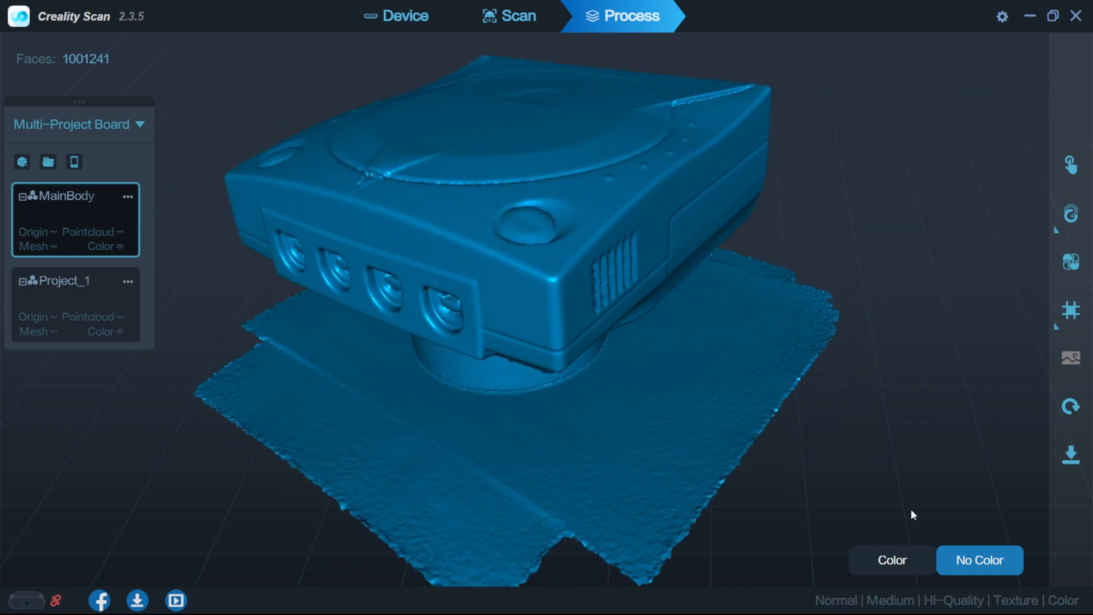
pyautogui.click(891, 560)
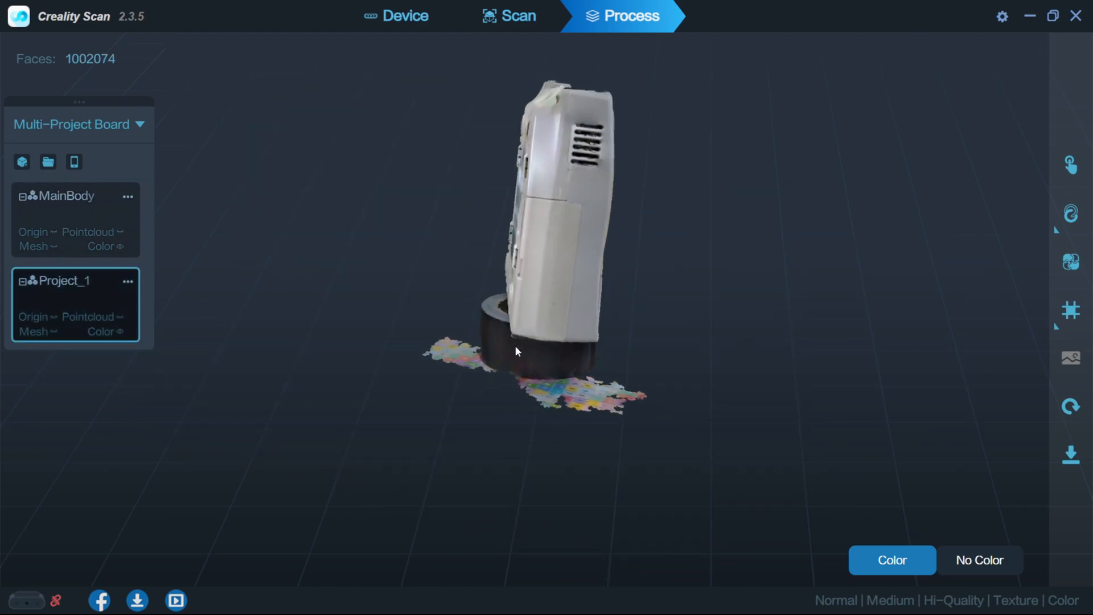
# Orbit the Project_1 underside scan to inspect its bottom panel and sides.
pyautogui.moveTo(516, 351); pyautogui.dragTo(399, 358)
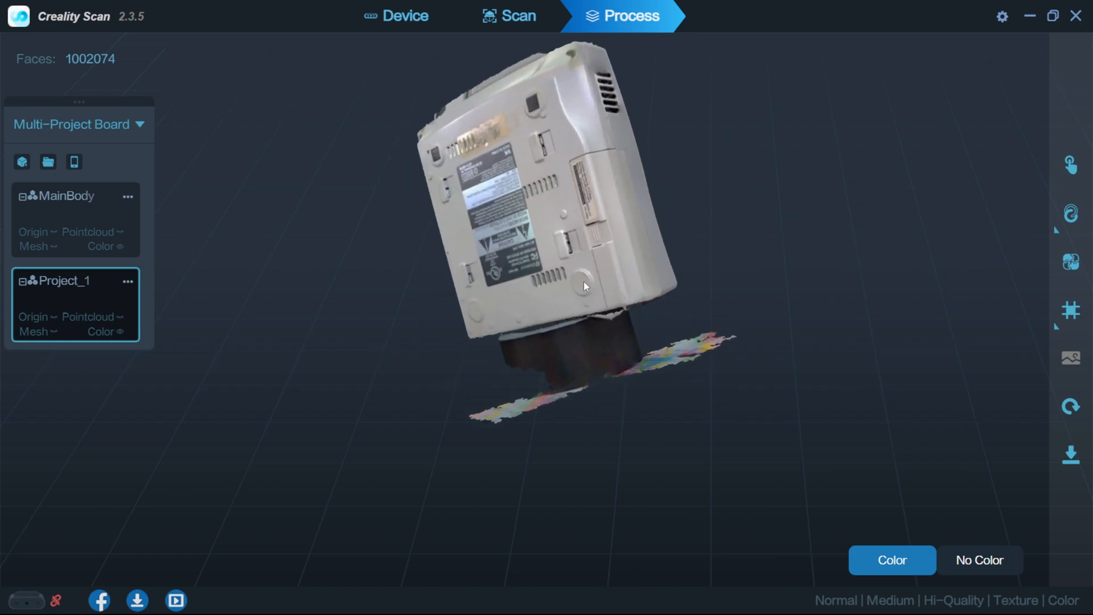
pyautogui.moveTo(585, 285); pyautogui.dragTo(439, 338)
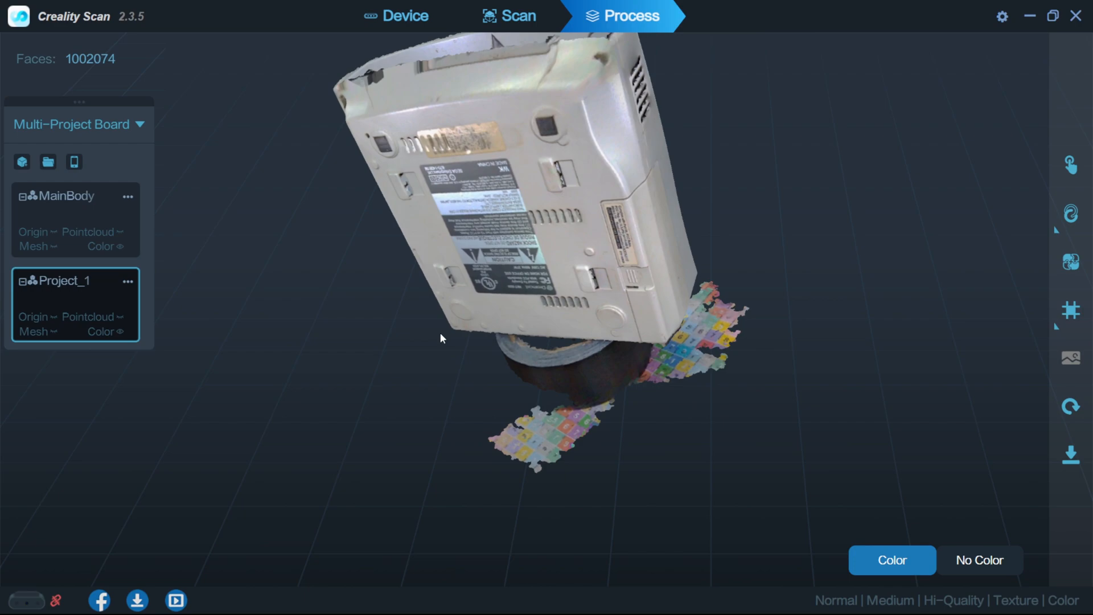
pyautogui.moveTo(440, 338); pyautogui.dragTo(388, 251)
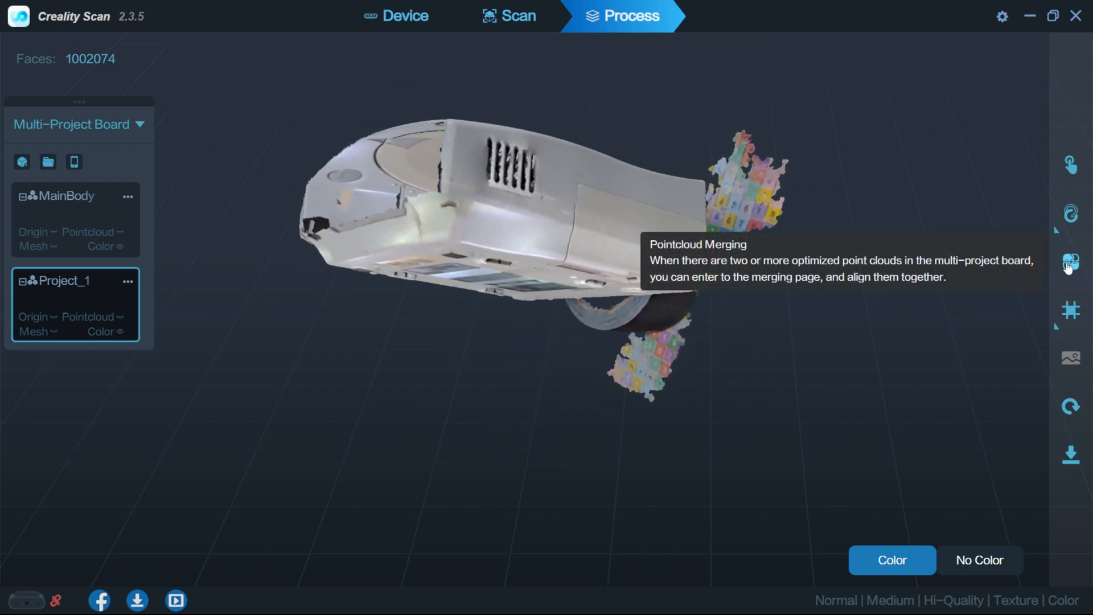
pyautogui.moveTo(258, 198)
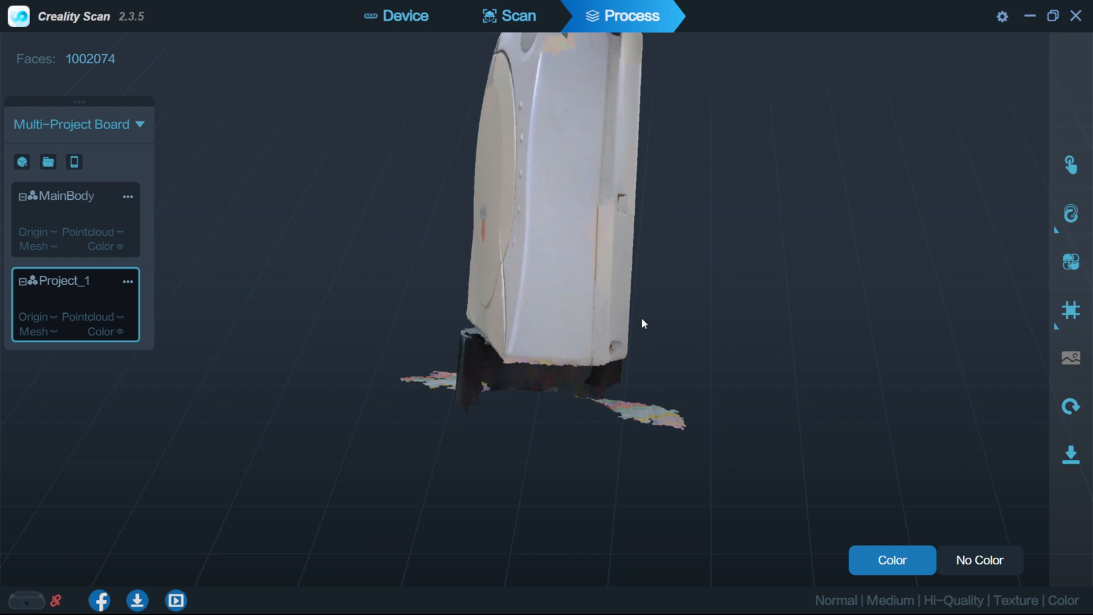
pyautogui.moveTo(642, 323); pyautogui.dragTo(565, 239)
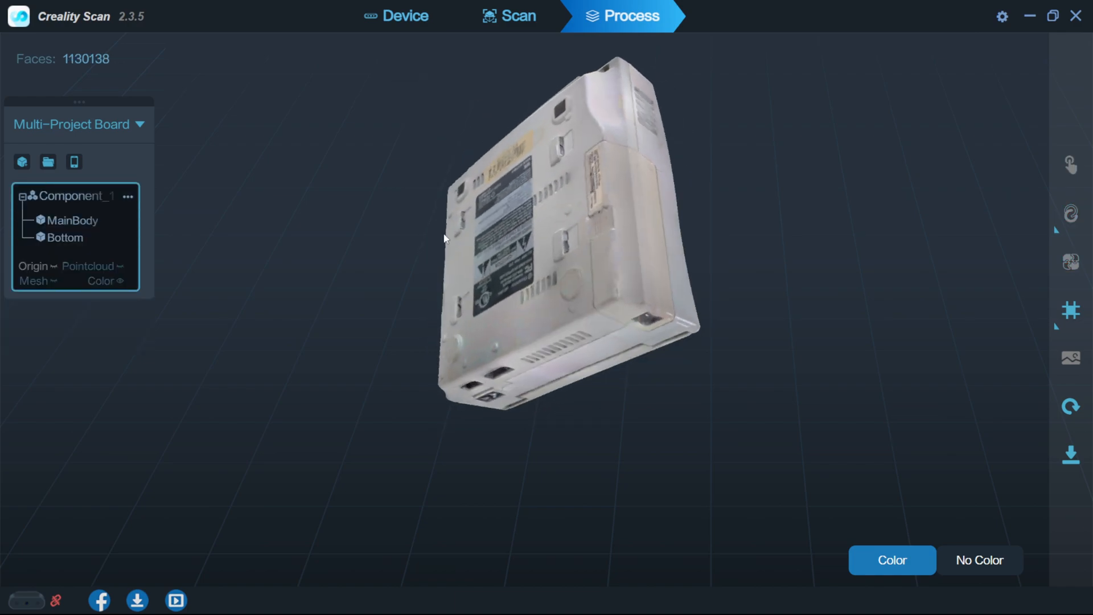
pyautogui.moveTo(444, 239); pyautogui.dragTo(519, 258)
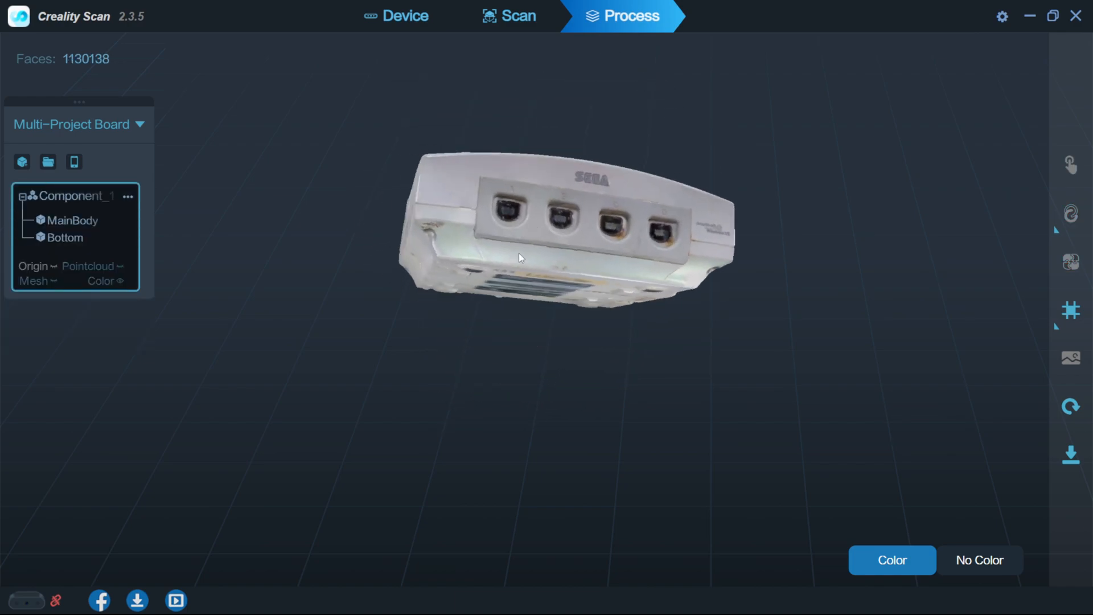
pyautogui.moveTo(519, 258); pyautogui.dragTo(606, 356)
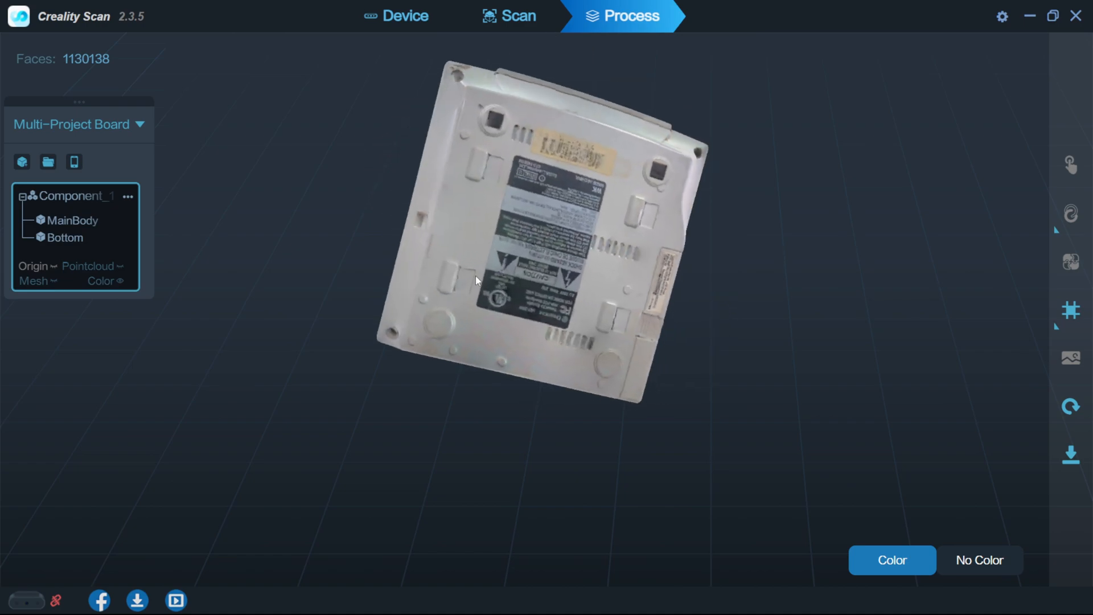
pyautogui.moveTo(478, 279); pyautogui.dragTo(526, 174)
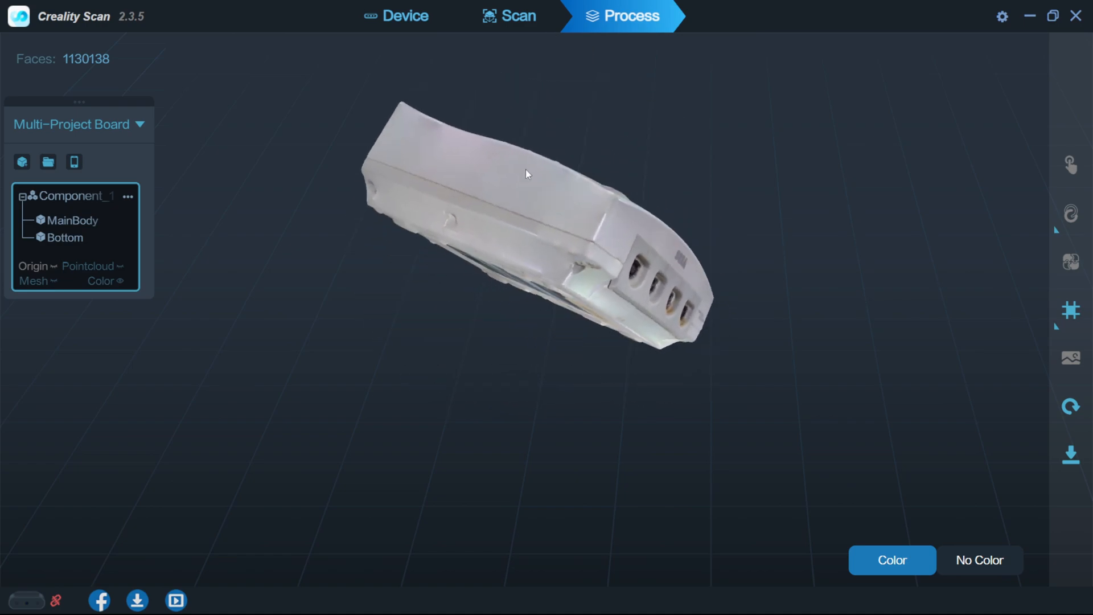
pyautogui.moveTo(527, 174); pyautogui.dragTo(453, 373)
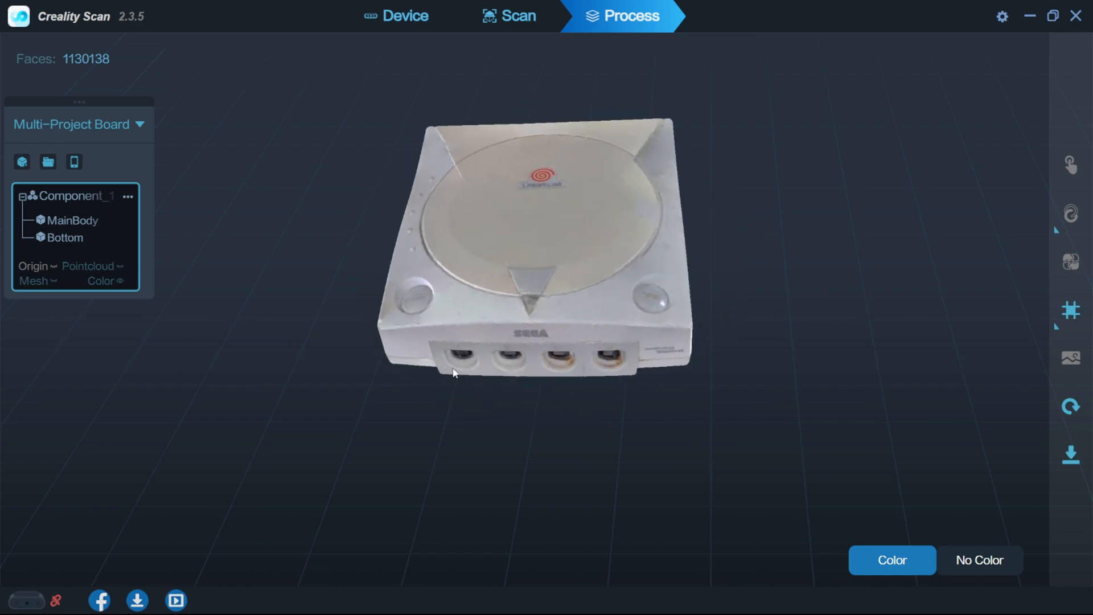
pyautogui.moveTo(453, 373); pyautogui.dragTo(478, 328)
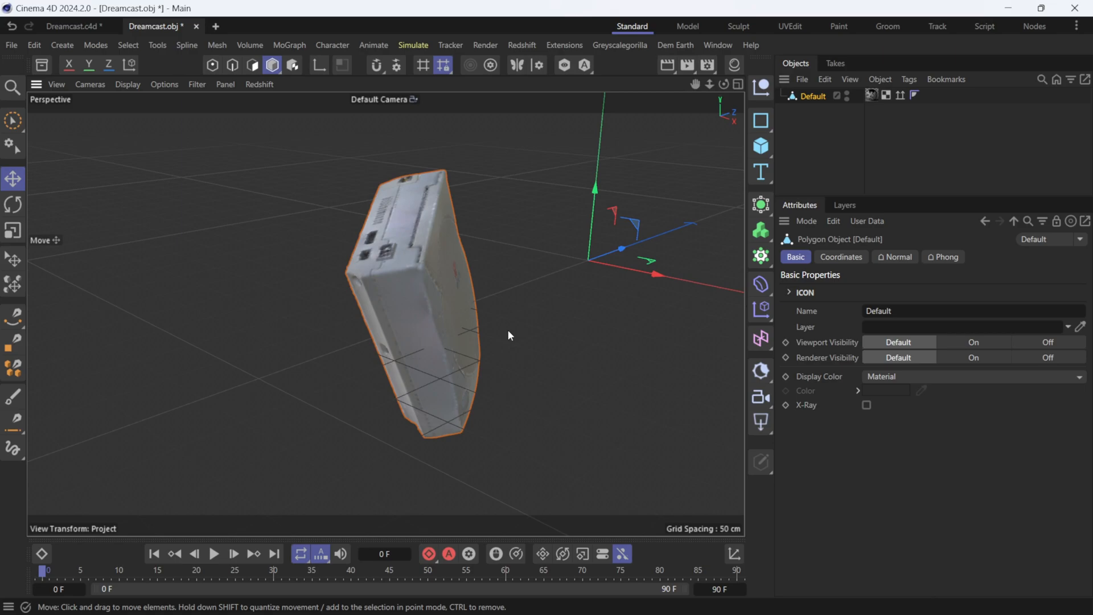
# Orbit to the console's top and bring up the Tools > Axis commands.
pyautogui.moveTo(508, 335); pyautogui.dragTo(429, 352)
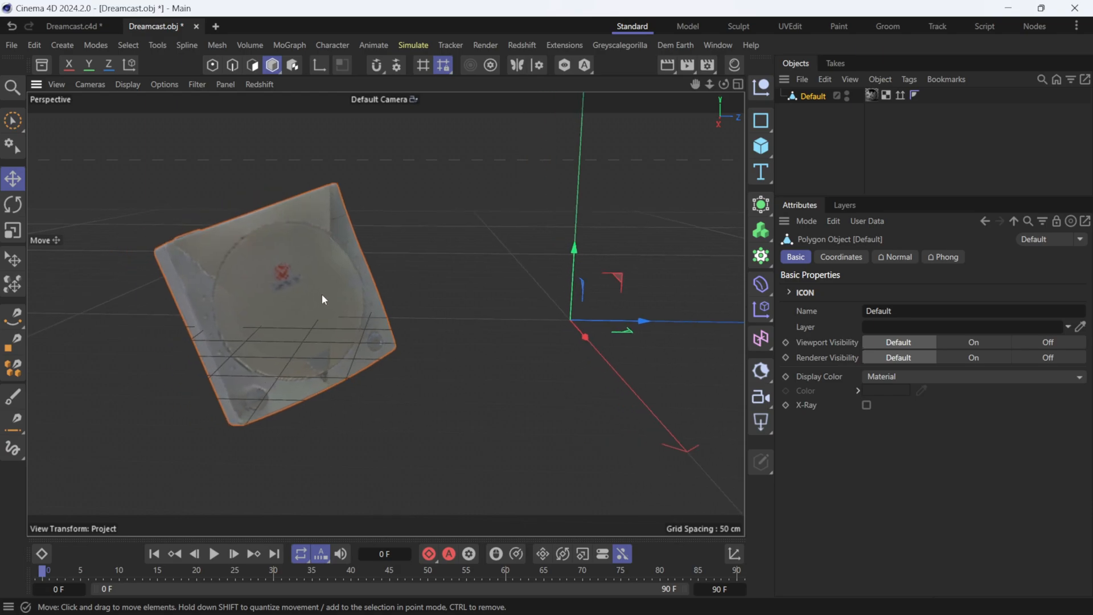
pyautogui.moveTo(398, 234)
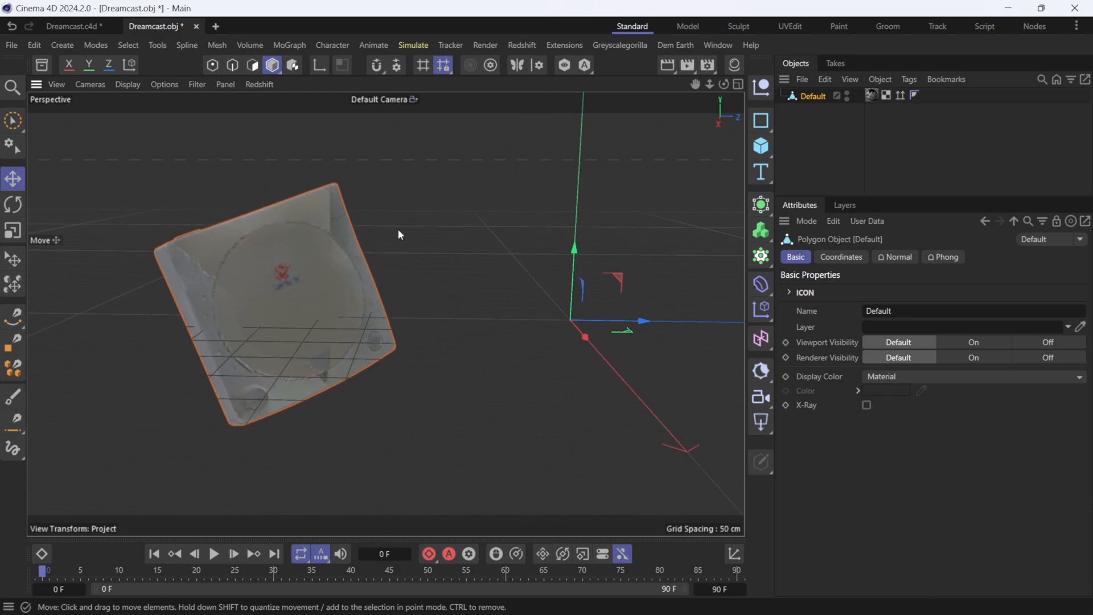
pyautogui.click(157, 44)
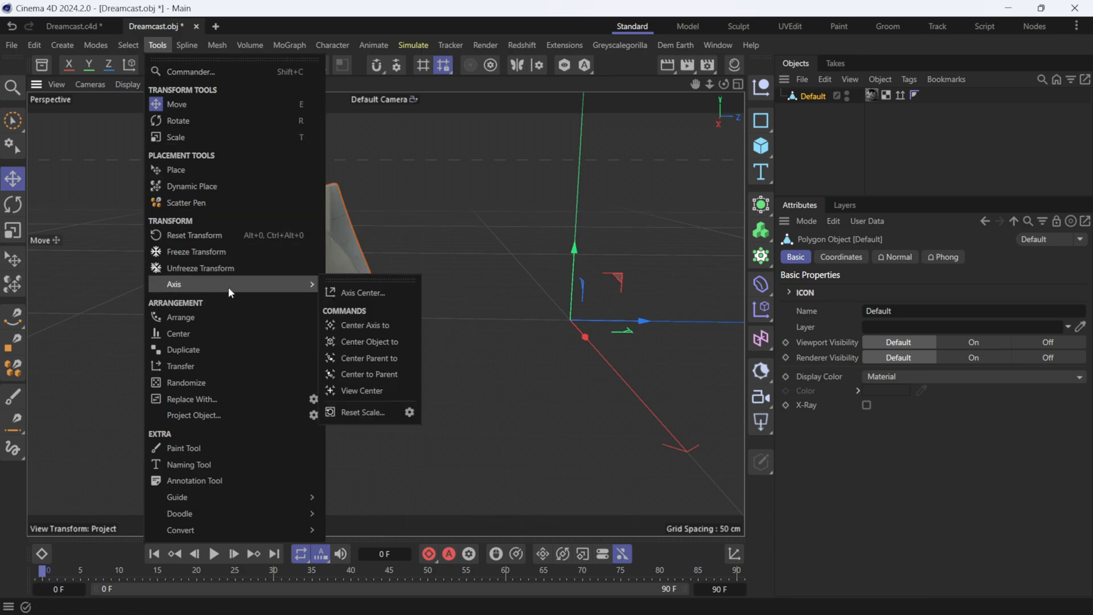
# Execute Axis Center with Axis to All Points and view the zeroed coordinates.
pyautogui.click(364, 292)
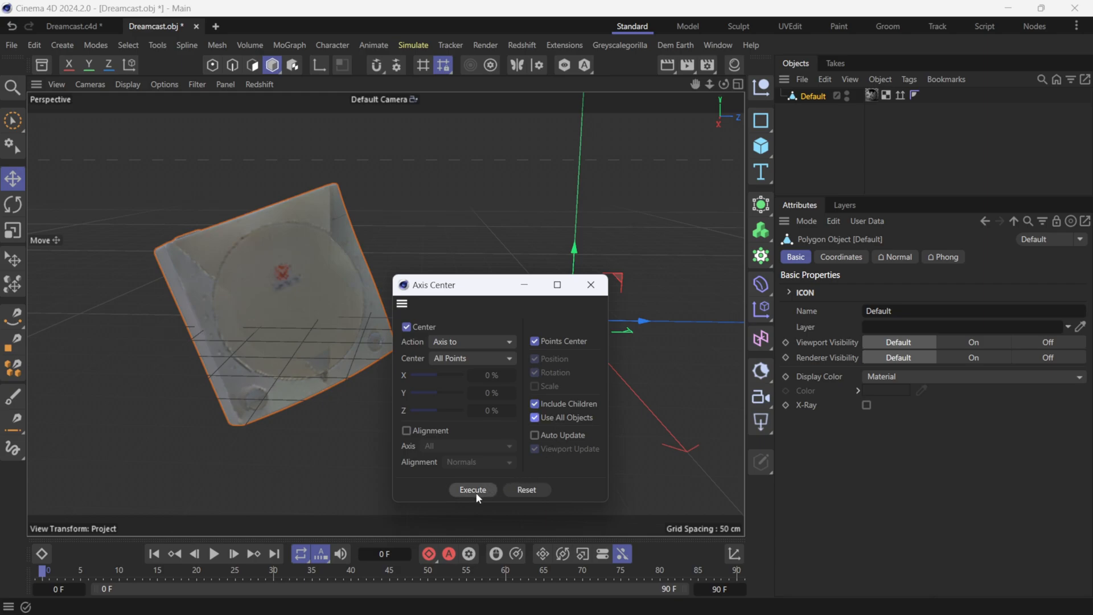
pyautogui.click(472, 490)
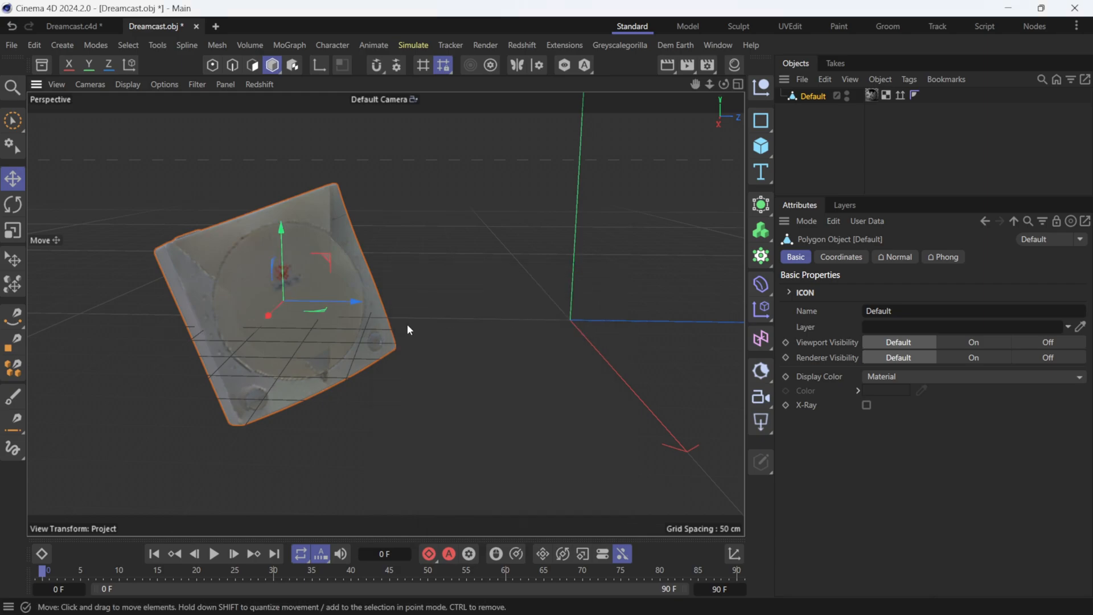
pyautogui.moveTo(407, 336)
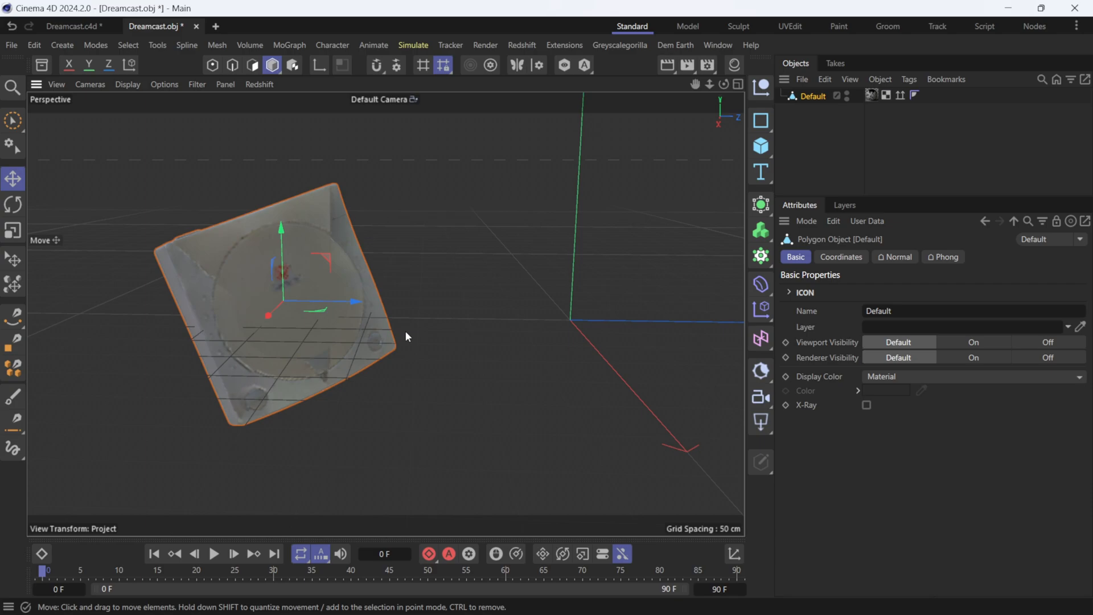
pyautogui.click(841, 257)
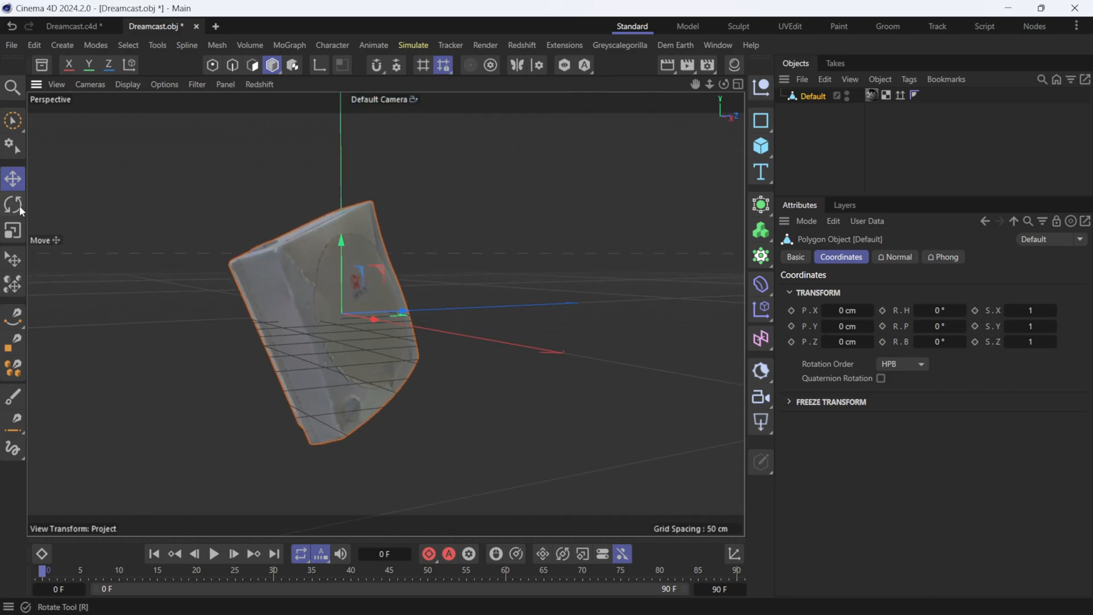
# Use the Rotate tool to tilt the scan until its base sits level.
pyautogui.click(13, 204)
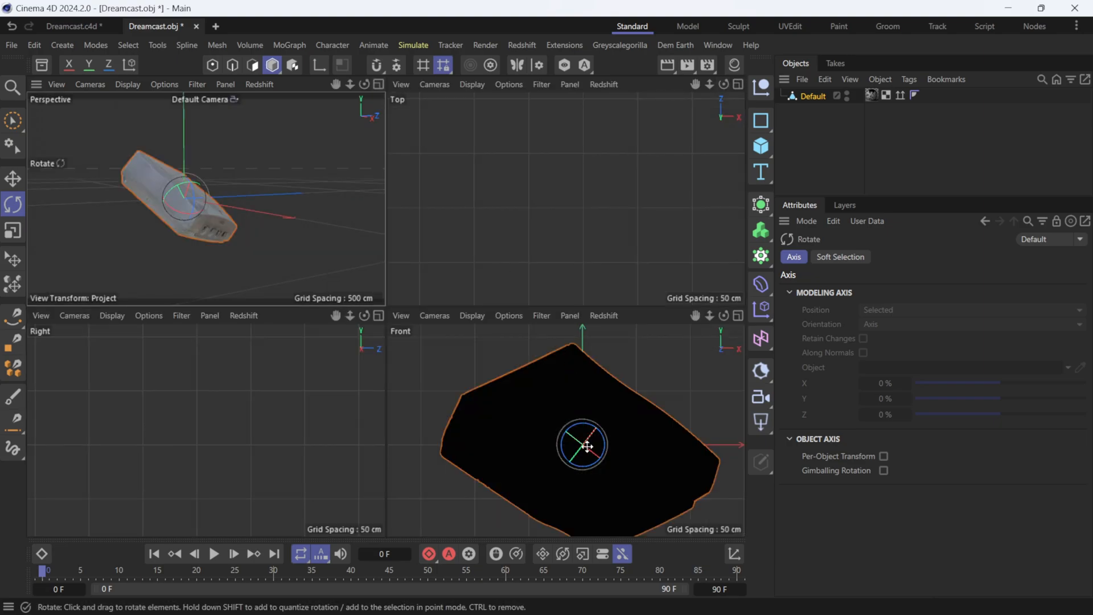
pyautogui.moveTo(582, 447); pyautogui.dragTo(603, 432)
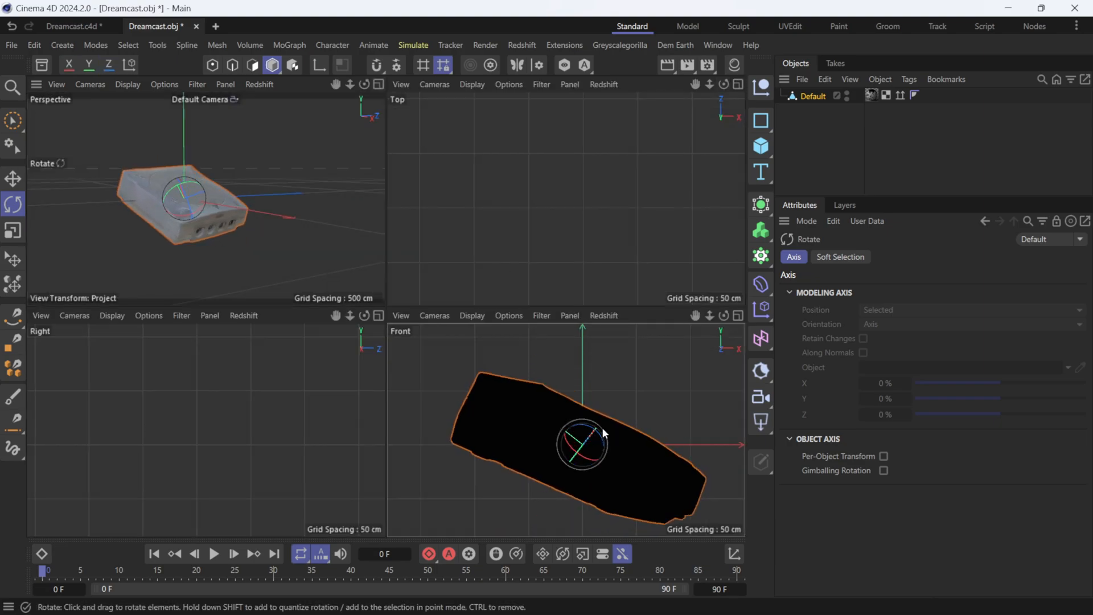
pyautogui.moveTo(602, 432); pyautogui.dragTo(576, 467)
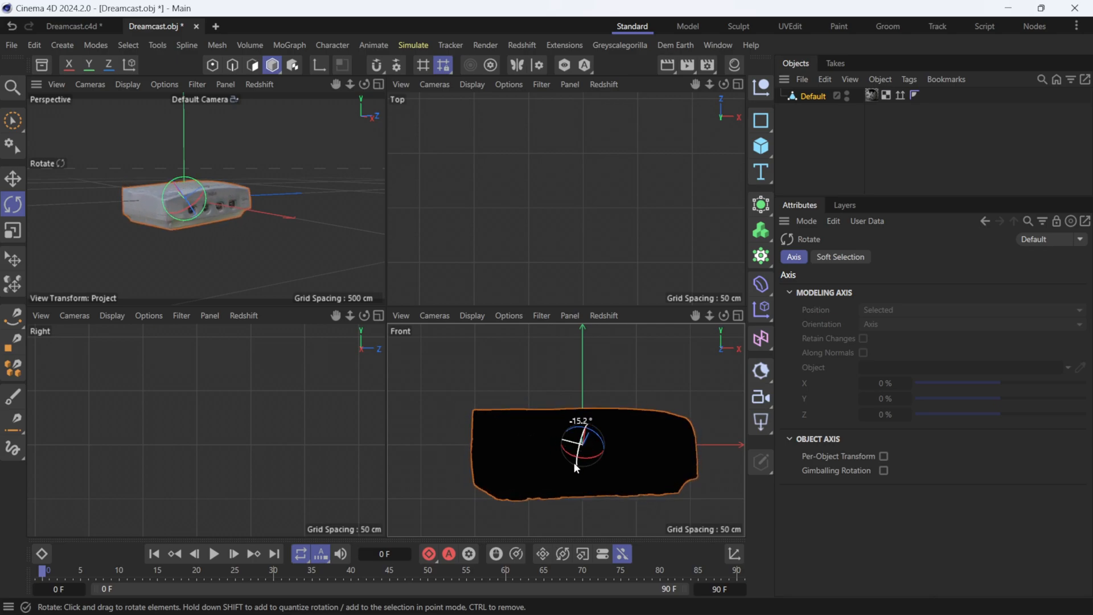
pyautogui.moveTo(576, 467); pyautogui.dragTo(567, 453)
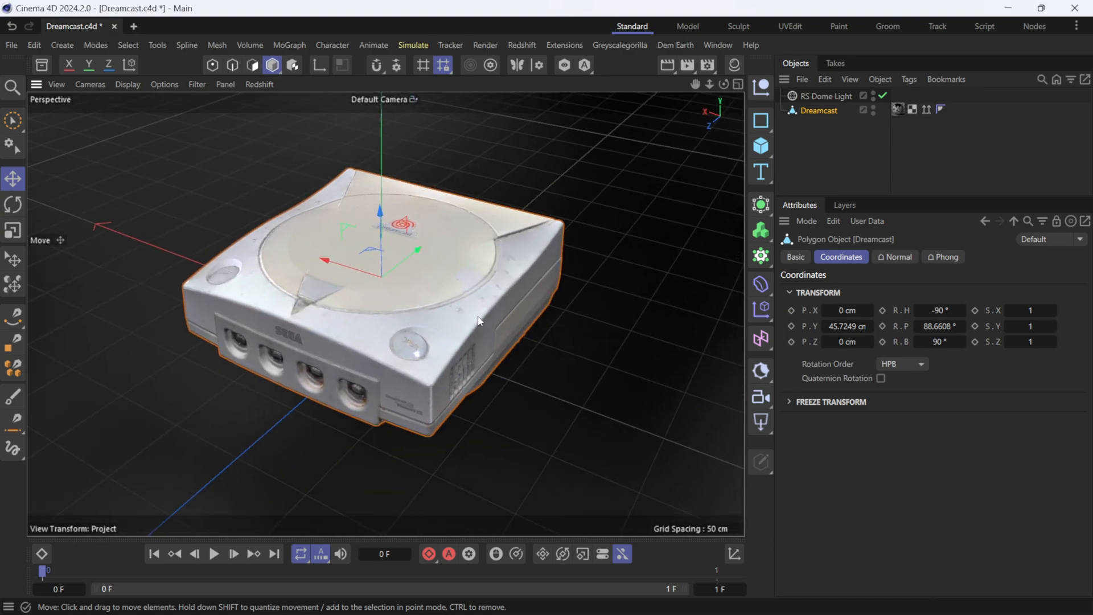
pyautogui.moveTo(464, 260)
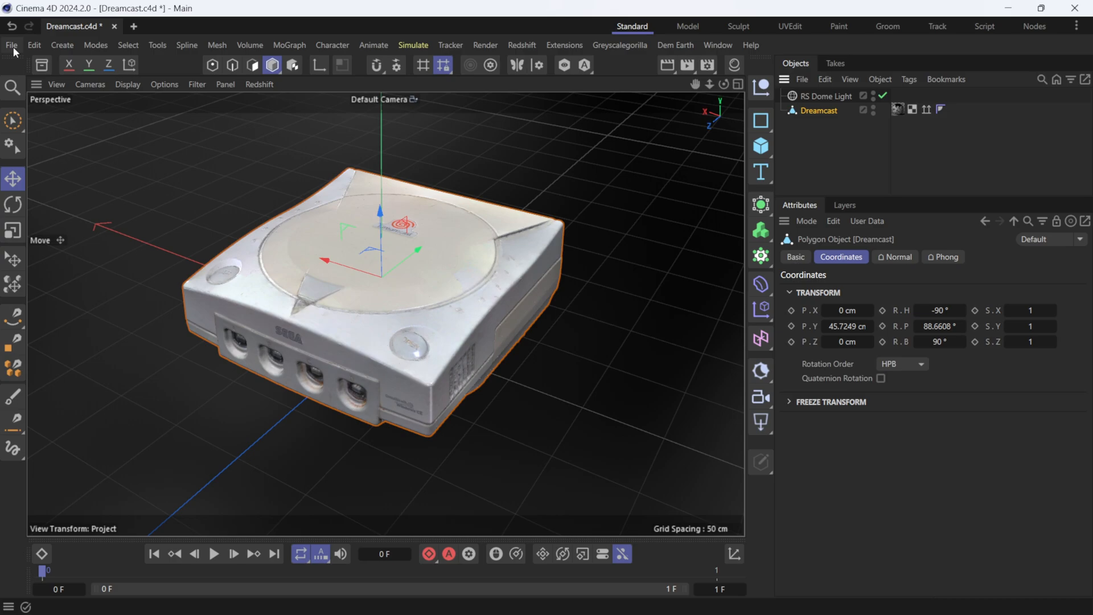
# Export the Dreamcast model via File > Export as FBX (*.fbx).
pyautogui.click(10, 44)
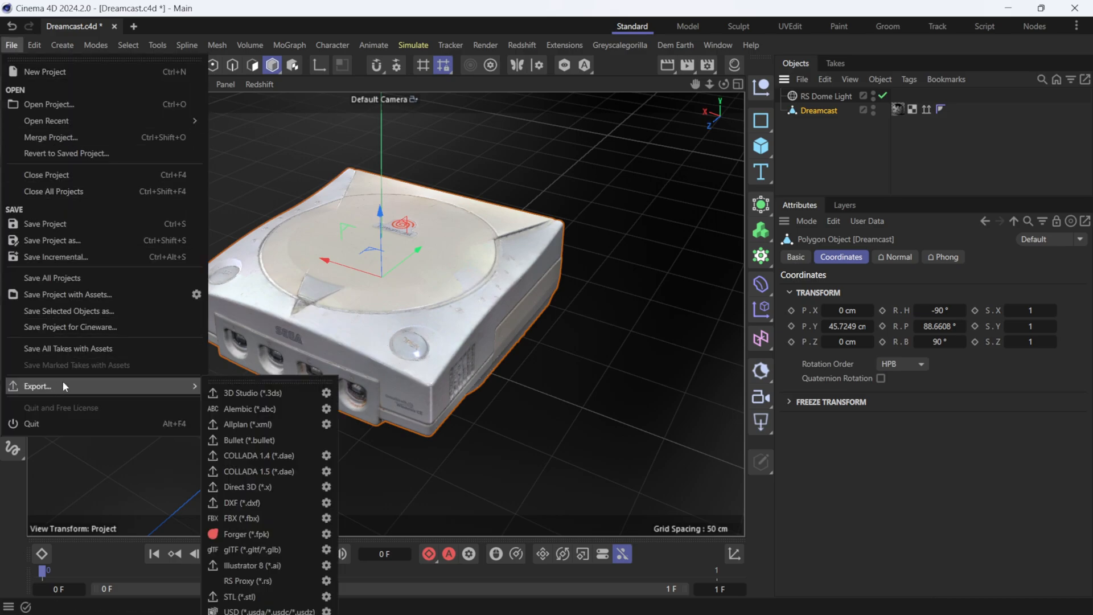
pyautogui.click(233, 519)
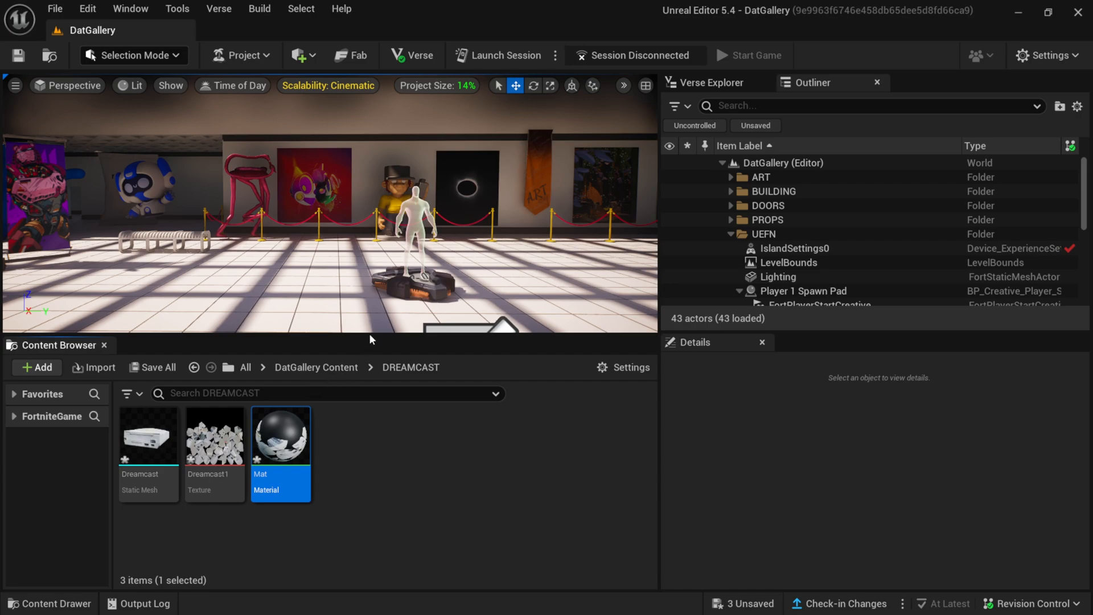
# Enlarge the level viewport by dragging the Content Browser divider down.
pyautogui.moveTo(370, 345); pyautogui.dragTo(383, 378)
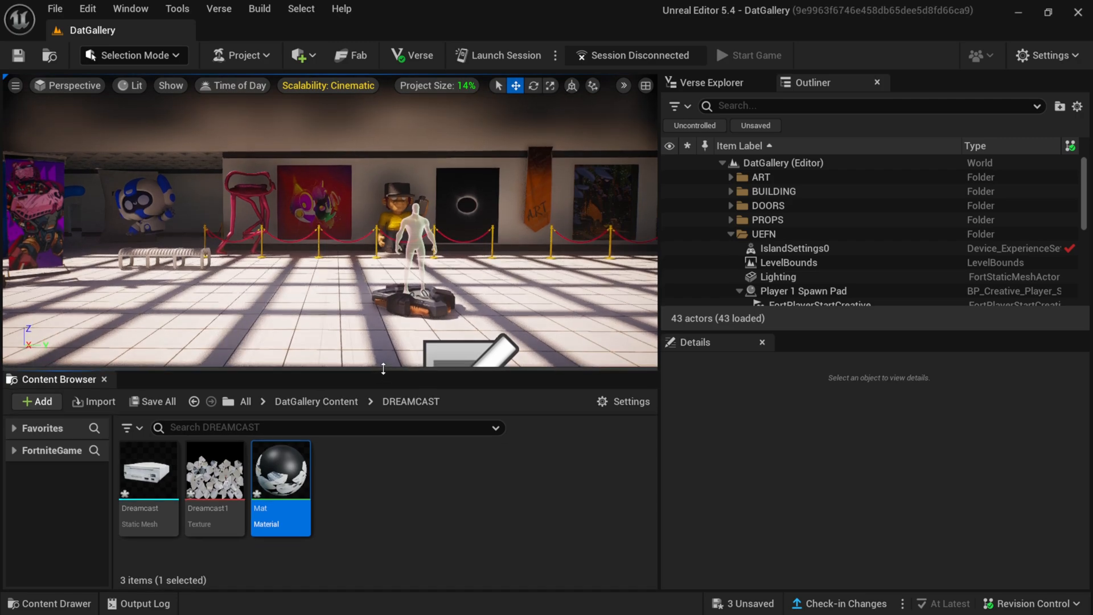
pyautogui.moveTo(215, 470)
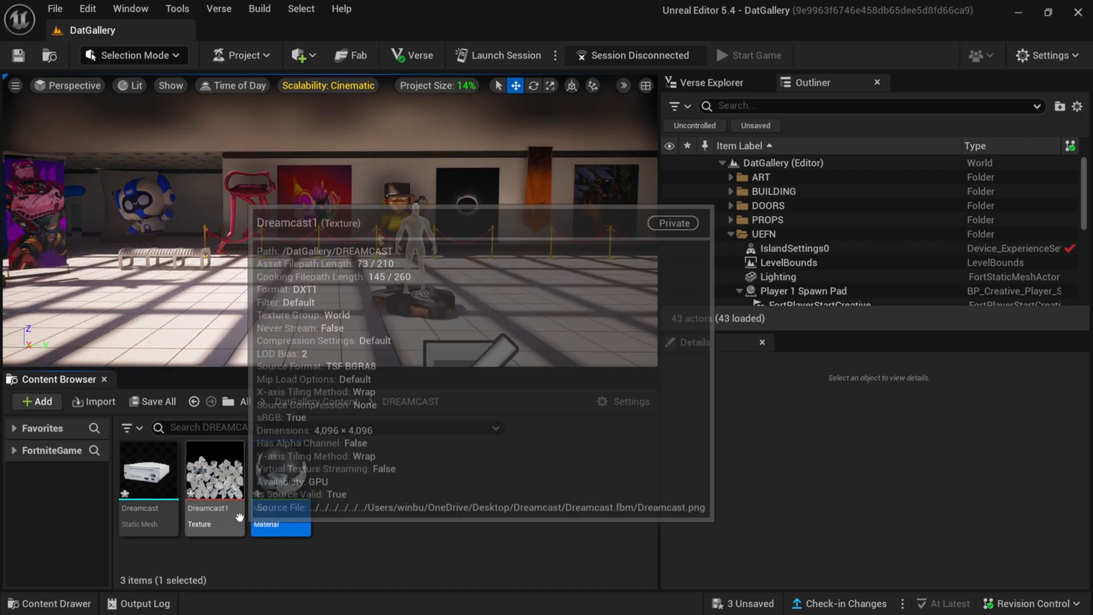
pyautogui.moveTo(148, 471)
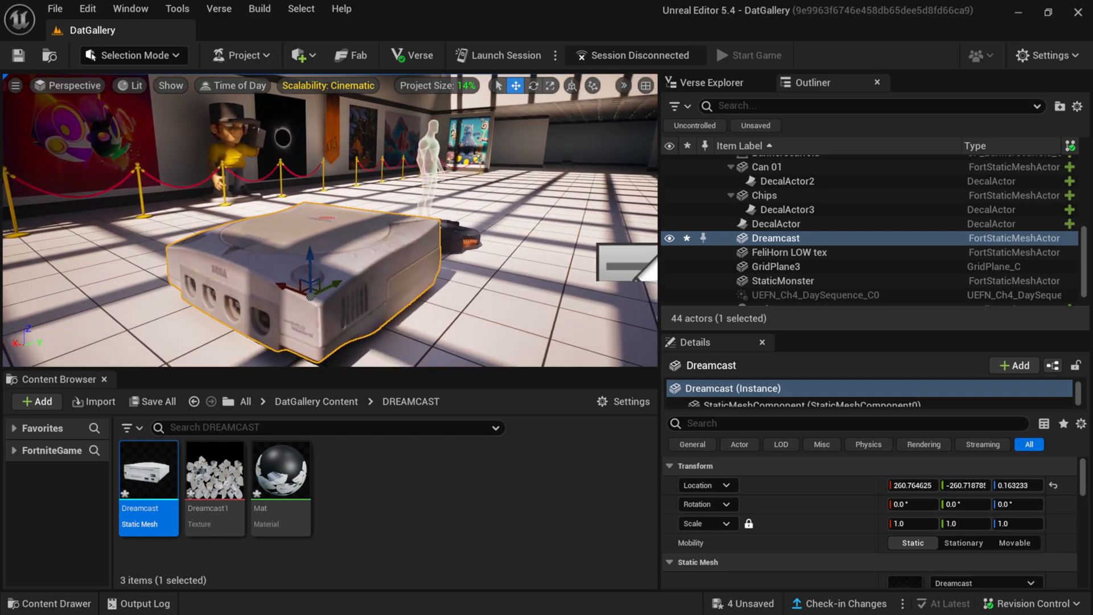
# Slide the Dreamcast actor along the gallery floor with its move gizmo.
pyautogui.moveTo(321, 273); pyautogui.dragTo(202, 244)
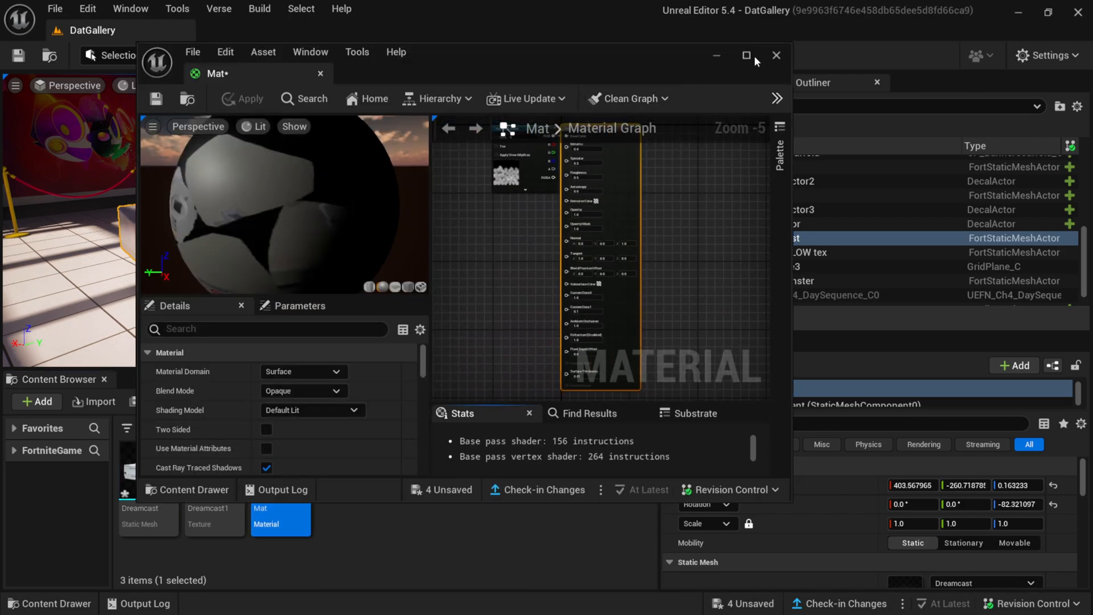
# Close the Mat material editor window.
pyautogui.click(745, 56)
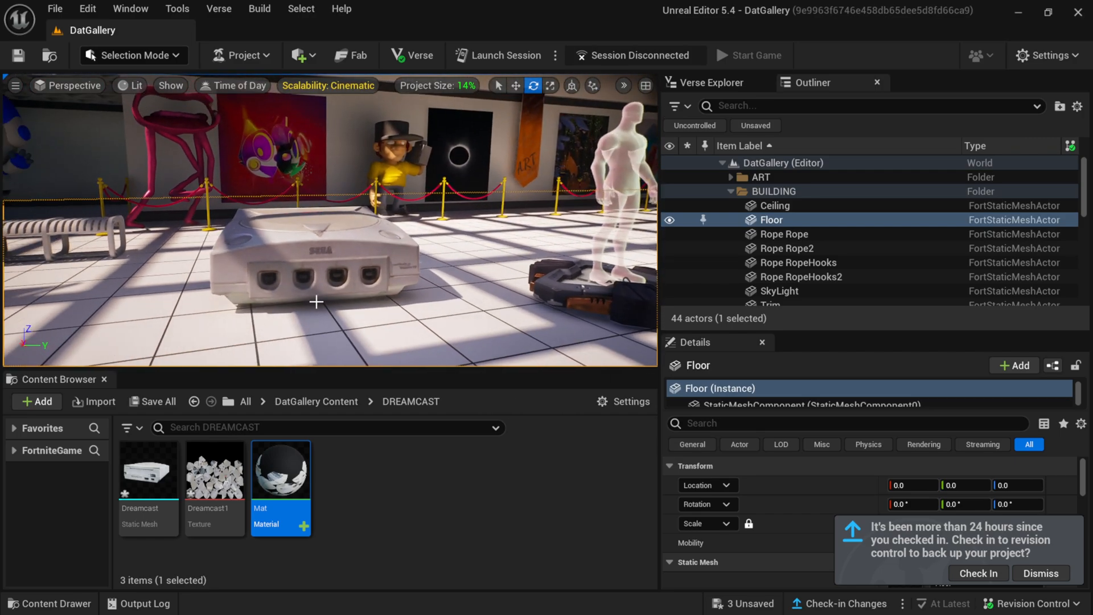
# Launch a Fortnite game session of the gallery to view the Dreamcast.
pyautogui.click(749, 55)
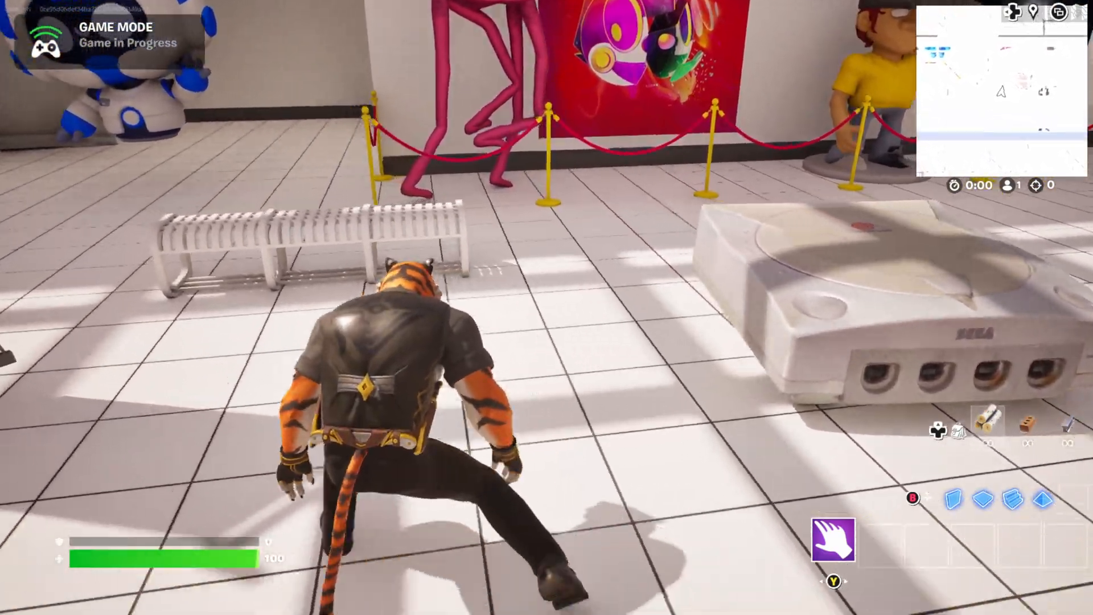
pyautogui.moveTo(546, 308)
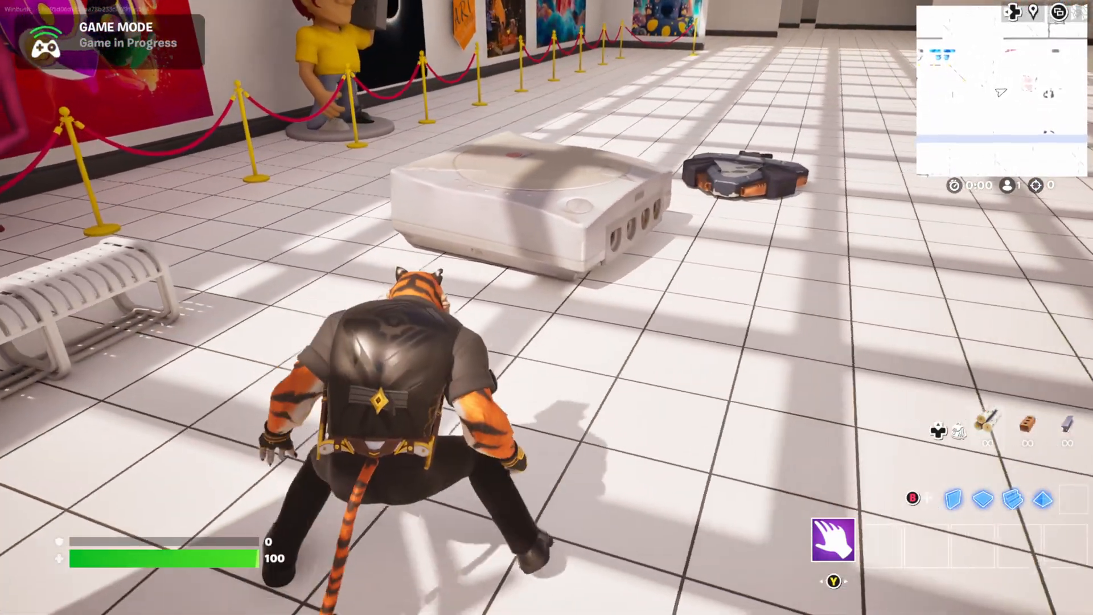